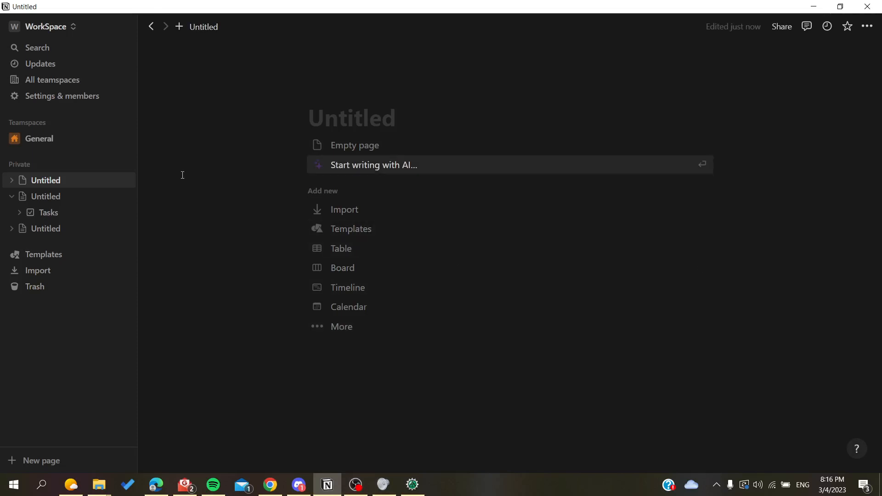
{"action": "mouse_move", "coordinate": [218, 180]}
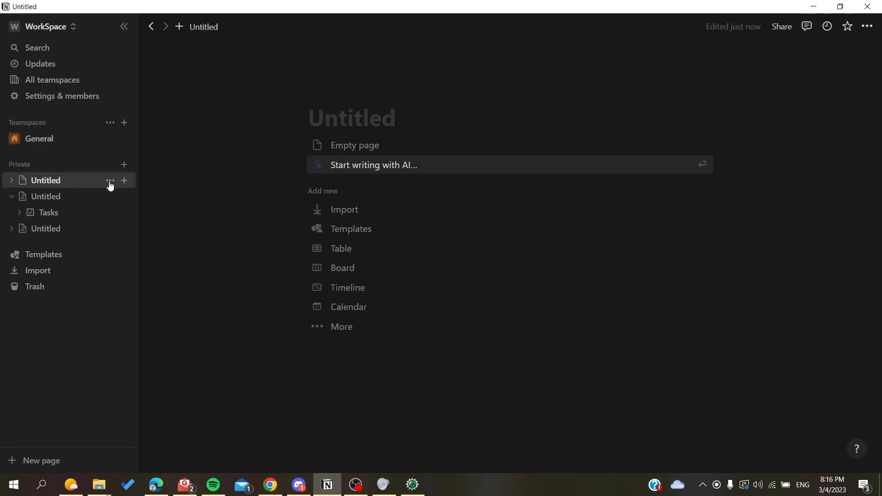
- Start a blank page and insert a Video block via the /vi slash command
{"action": "left_click", "coordinate": [354, 145]}
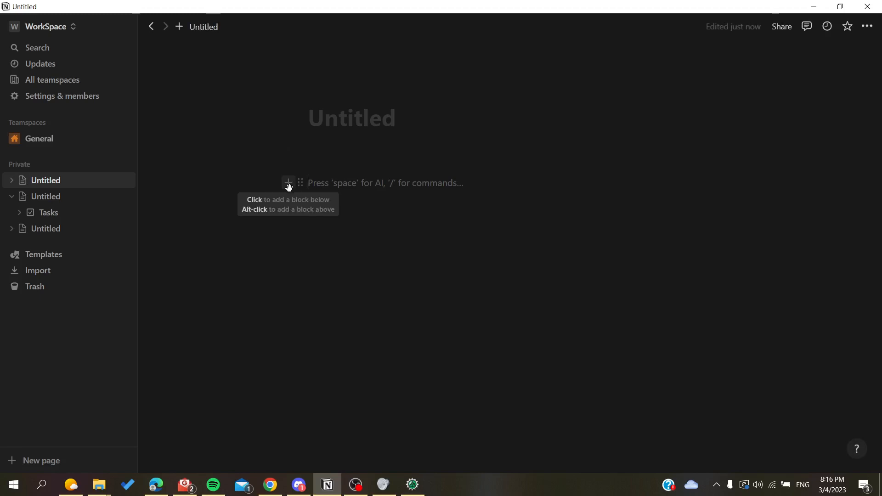
{"action": "mouse_move", "coordinate": [283, 185]}
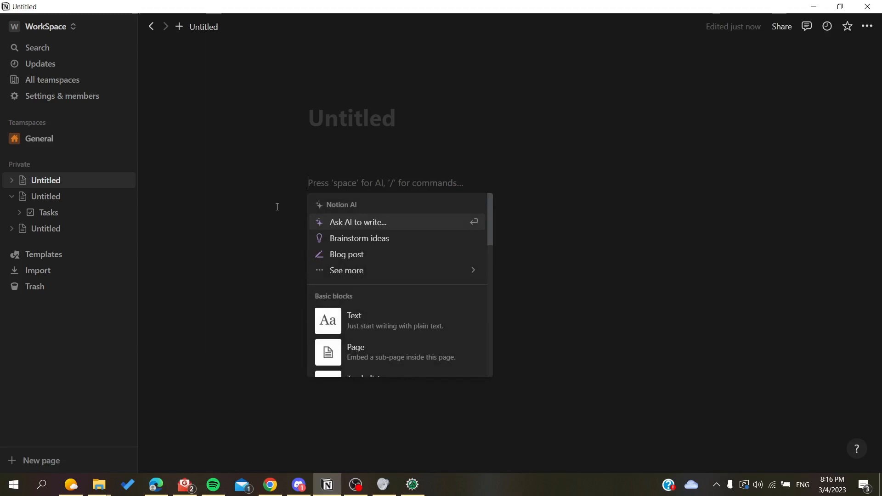
{"action": "type", "text": "vi"}
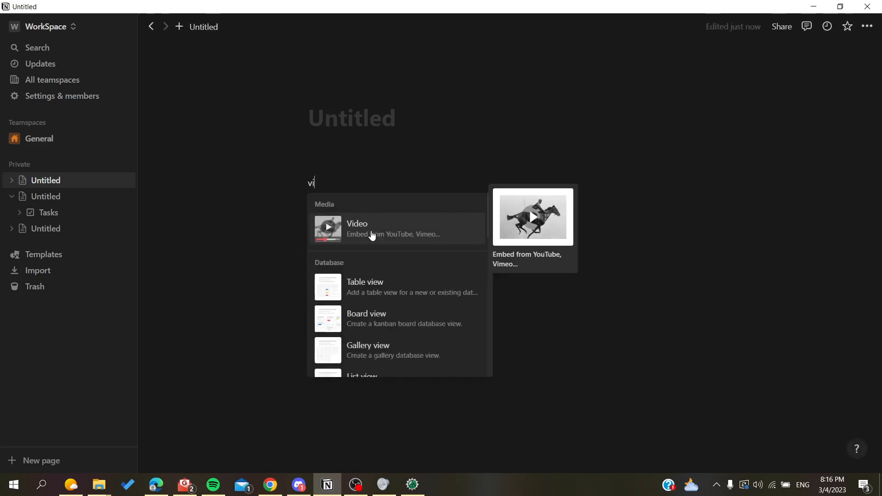
{"action": "left_click", "coordinate": [356, 229]}
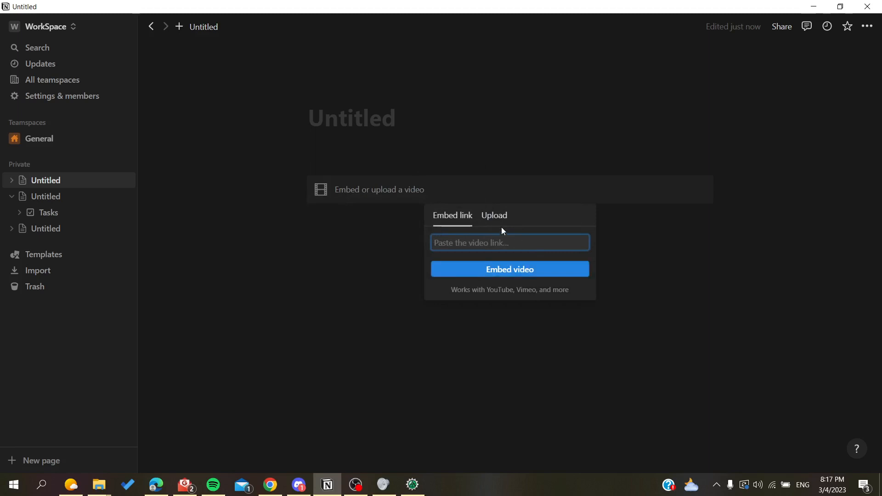
{"action": "mouse_move", "coordinate": [444, 209]}
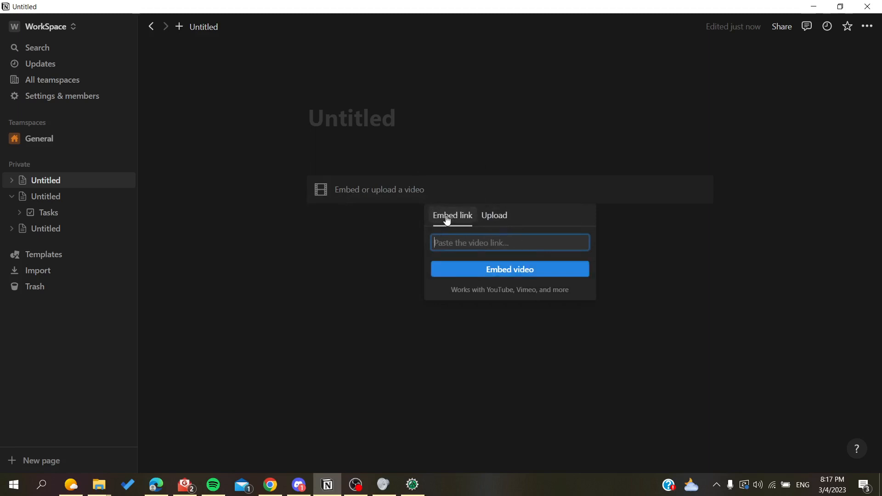
{"action": "mouse_move", "coordinate": [494, 243]}
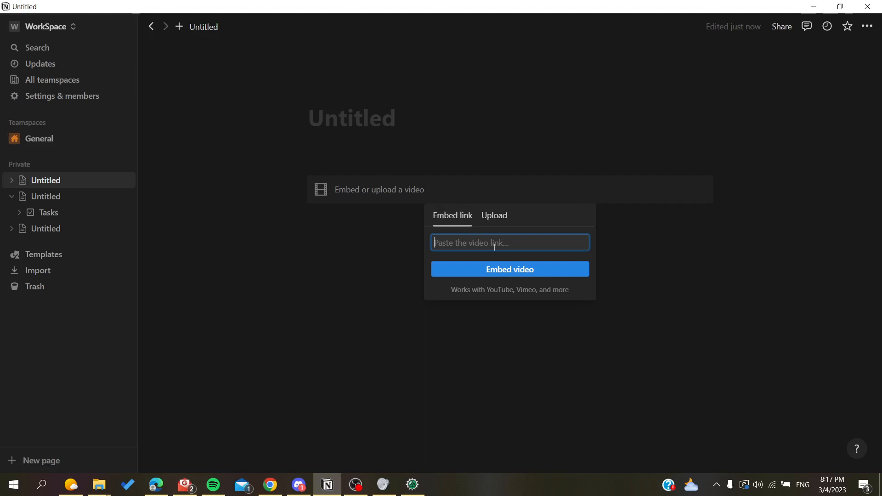
{"action": "mouse_move", "coordinate": [518, 293]}
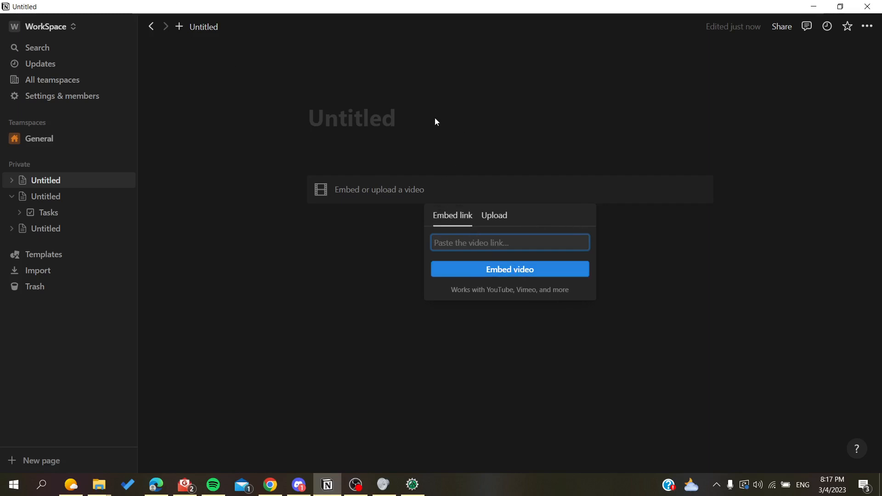
- Attempt to upload a video file, which is rejected for exceeding the 5 MB Free plan limit
{"action": "left_click", "coordinate": [493, 216]}
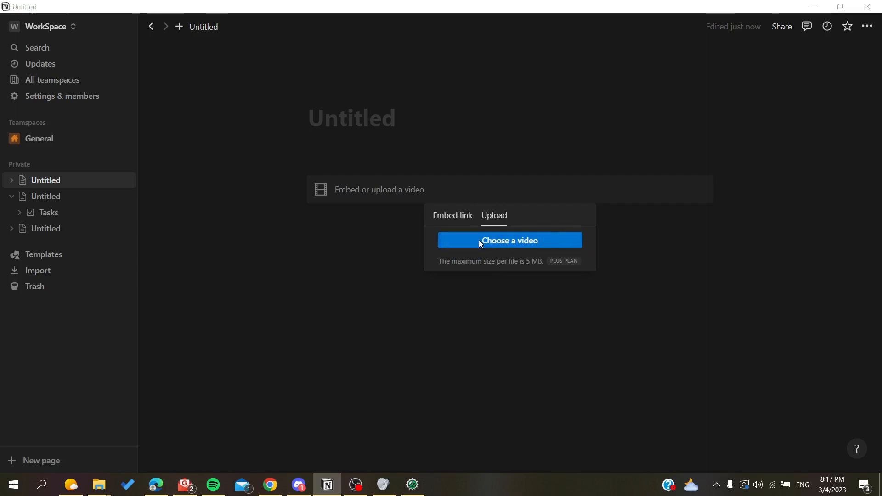
{"action": "left_click", "coordinate": [509, 240]}
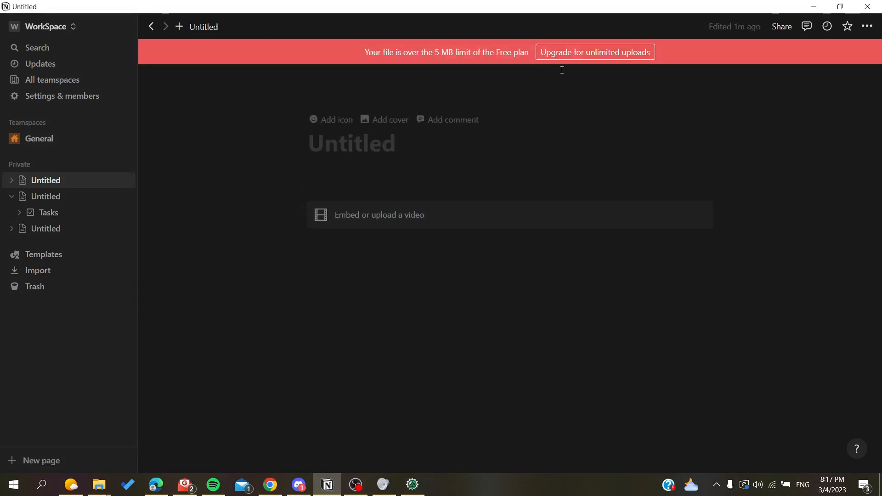
{"action": "mouse_move", "coordinate": [461, 83]}
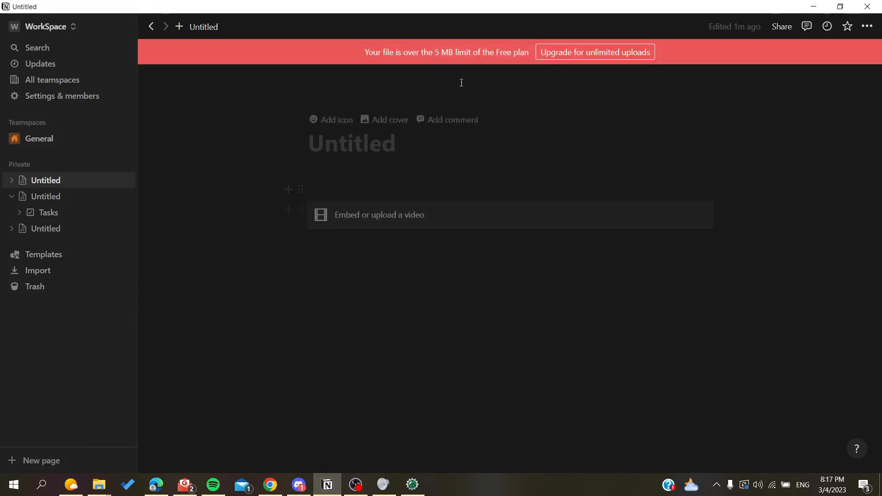